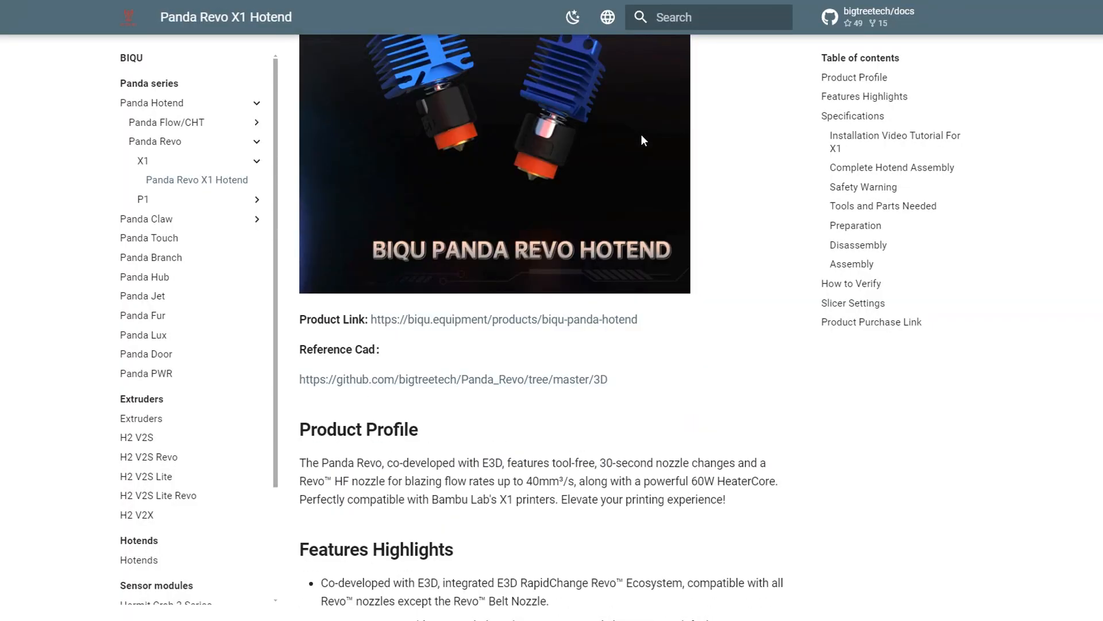
Scroll the Panda Revo X1 Hotend docs page down to the Specifications table
scroll(down, 3)
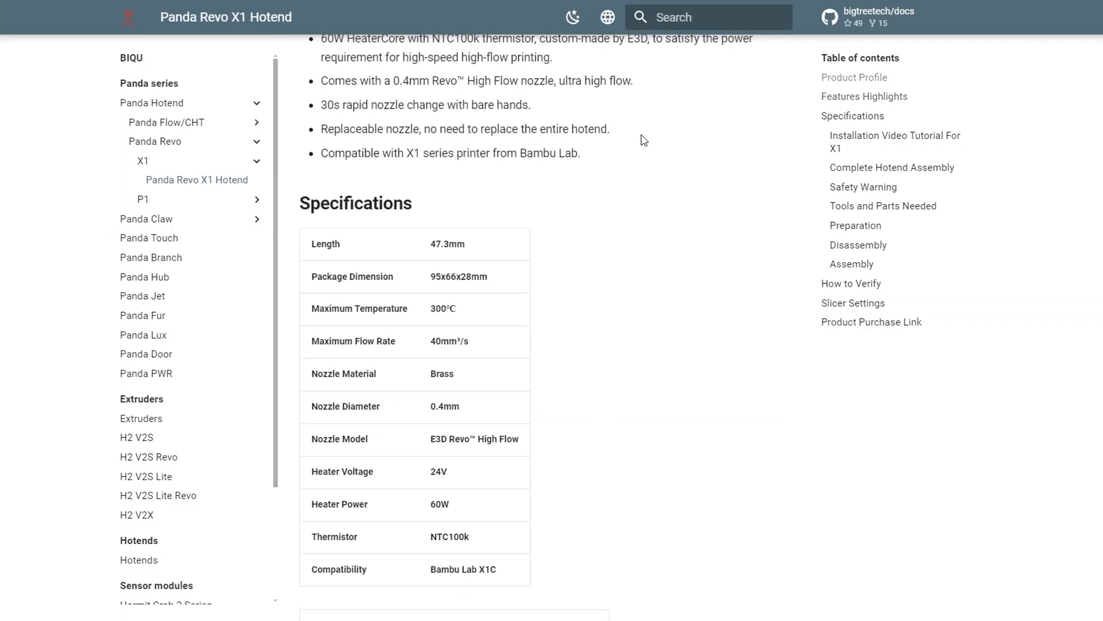
scroll(down, 3)
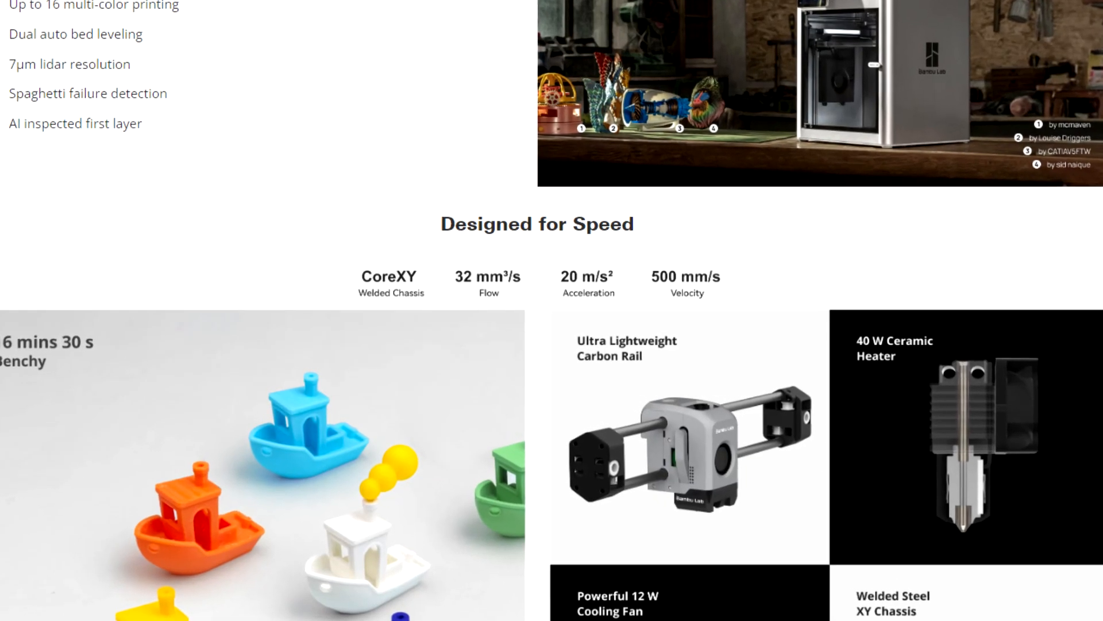
scroll(down, 3)
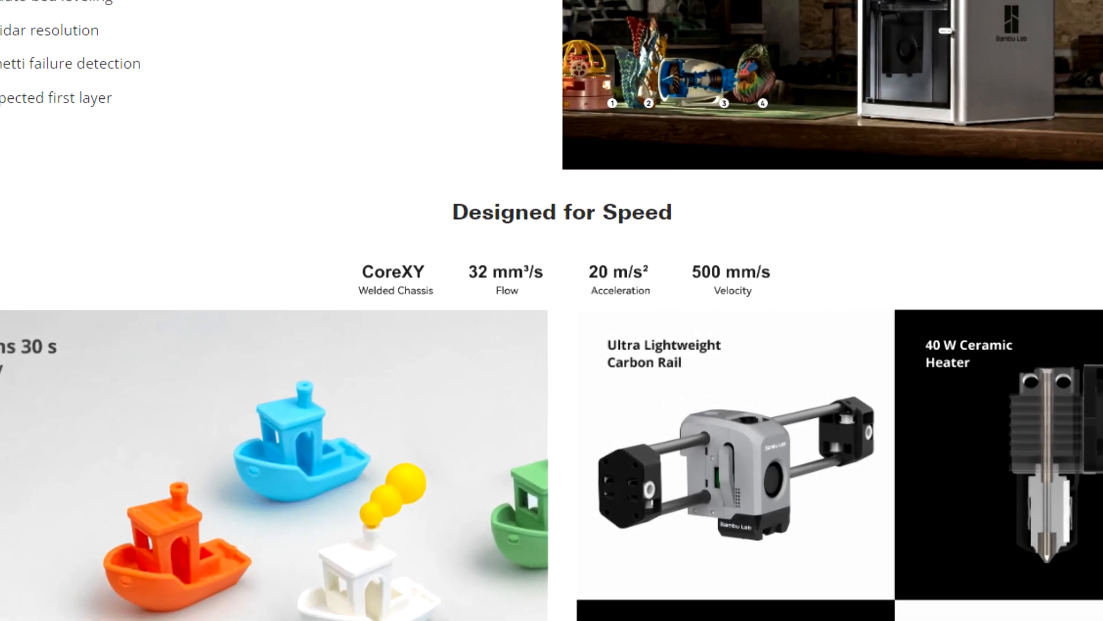
scroll(down, 3)
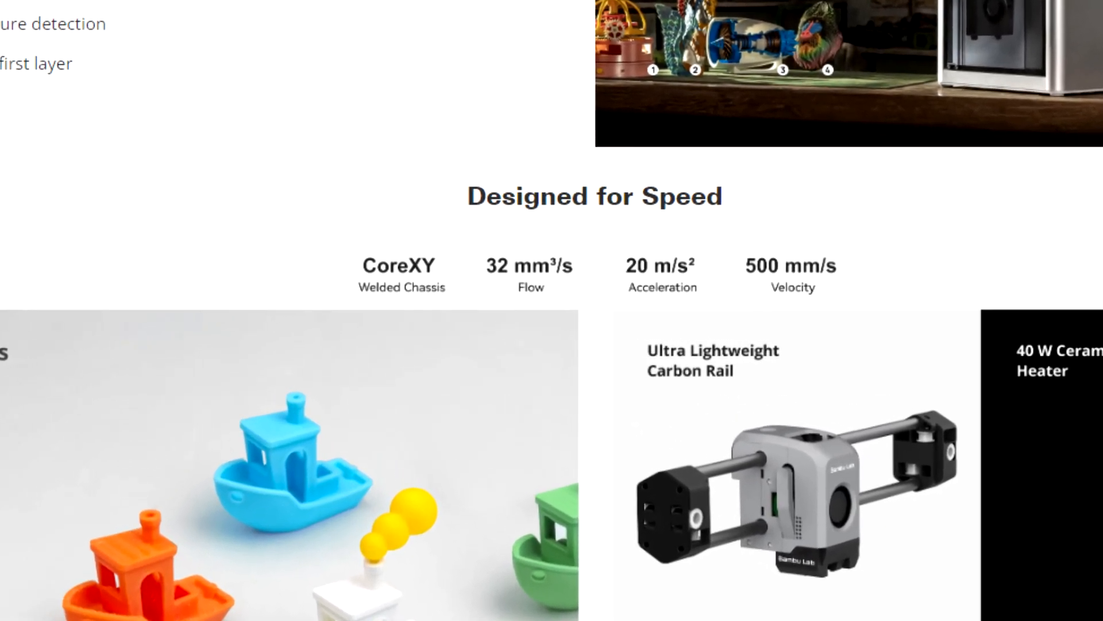
scroll(down, 3)
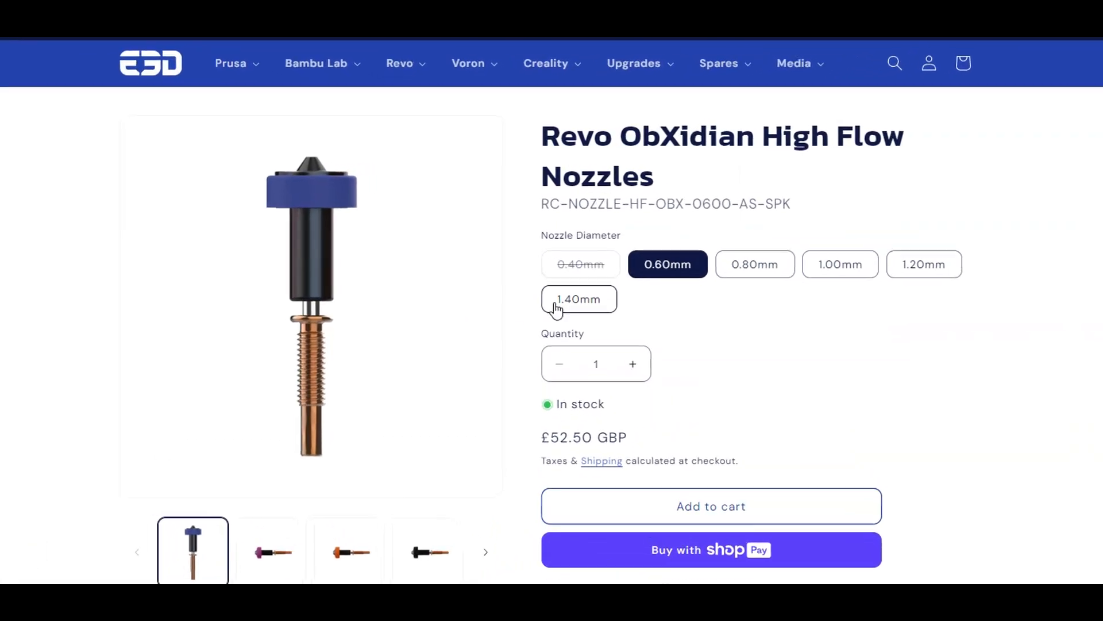
Open E3D's hotend menu and scroll to High-Temperature Nozzles and Creality Sprite
click(399, 64)
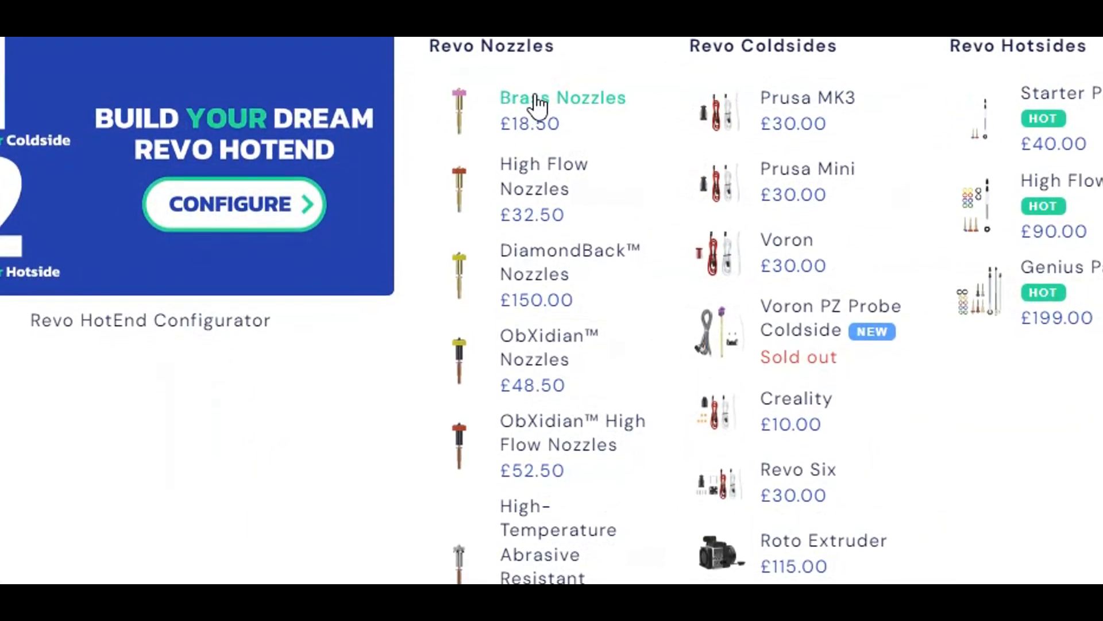
scroll(down, 3)
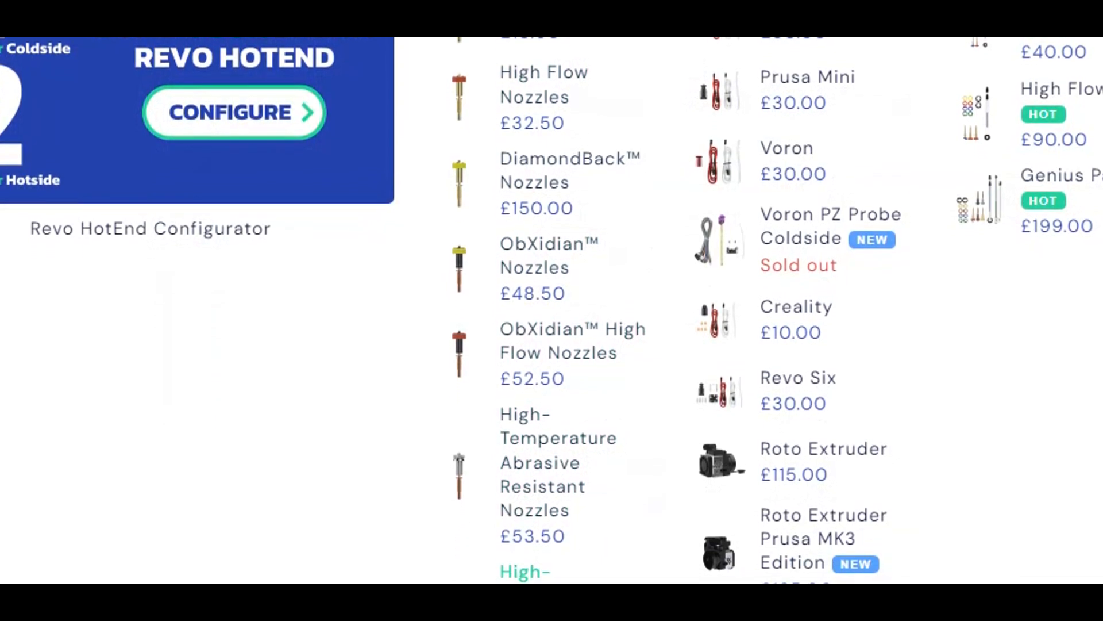
scroll(down, 3)
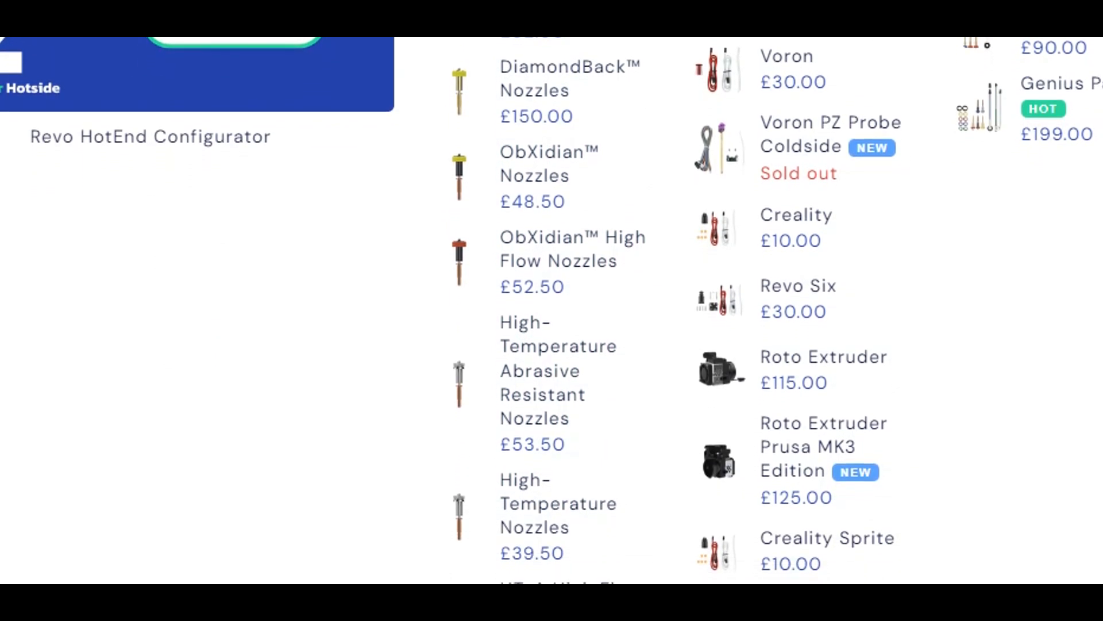
Visit pcbway.com, browse the 3D Printing service page, then return Home
text(pcbway.com/rapid-prototyping/)
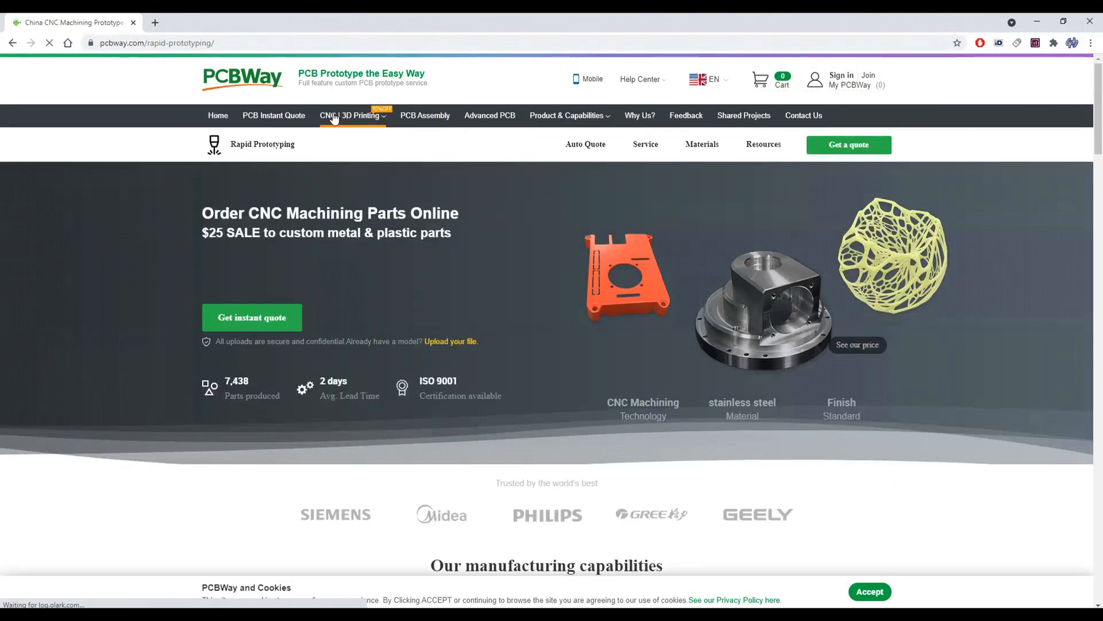
click(352, 116)
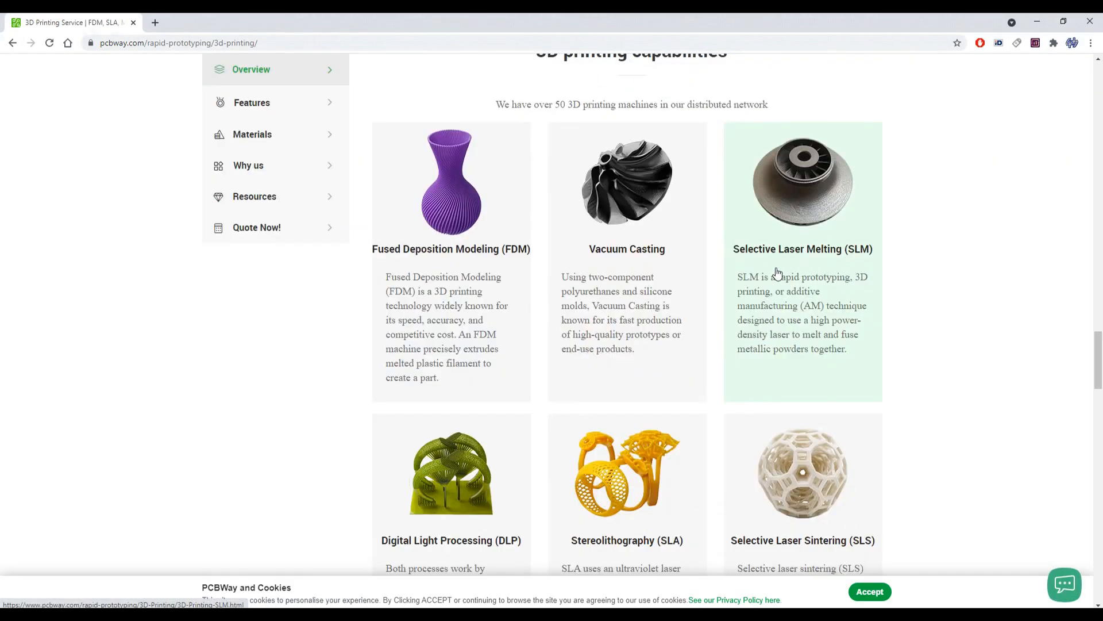
mouse_move(464, 283)
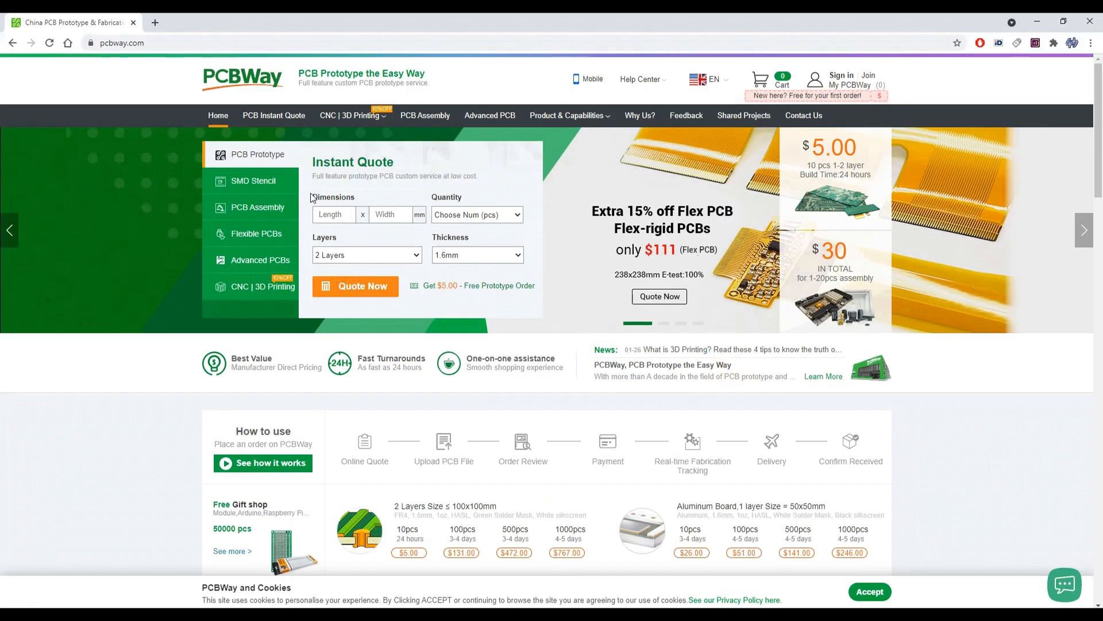
click(258, 207)
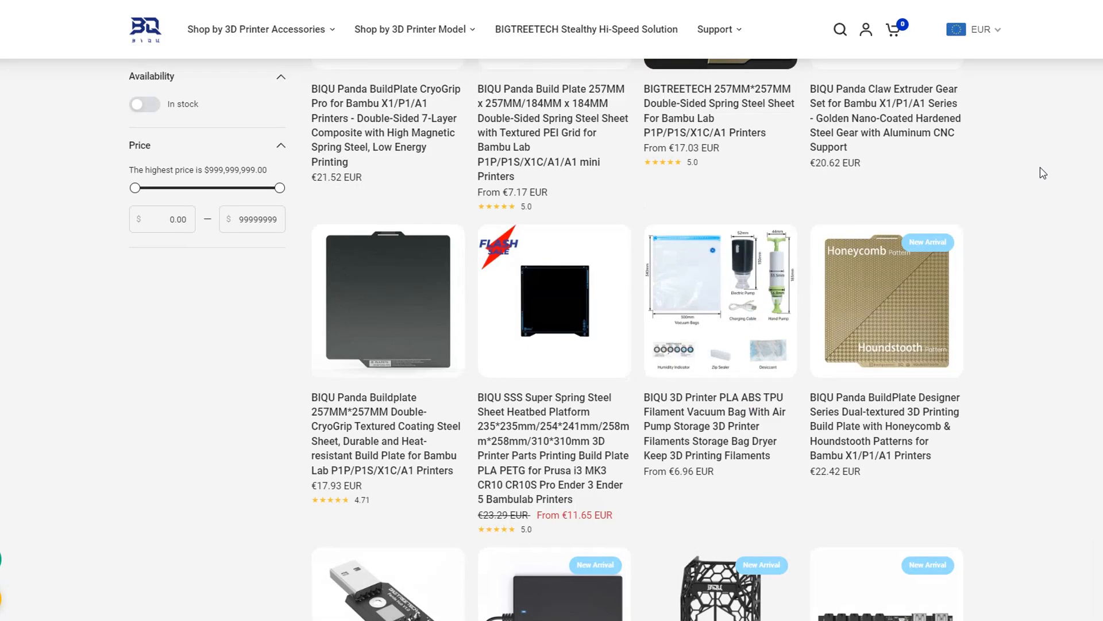
Scroll the BIQU collection to the last row and the page 1-2 pagination
scroll(down, 3)
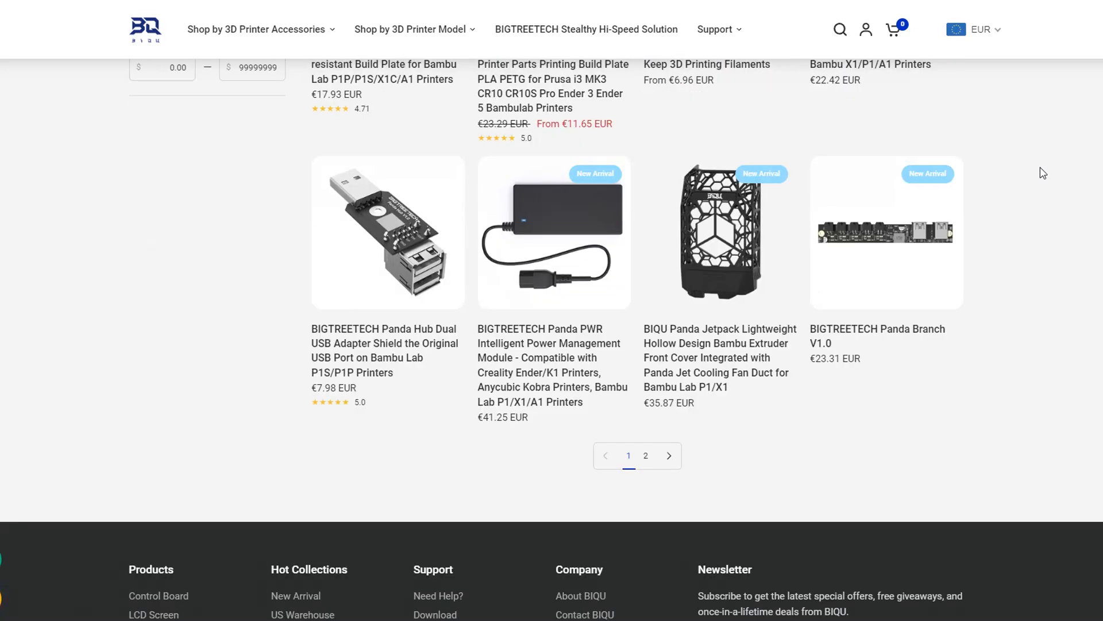